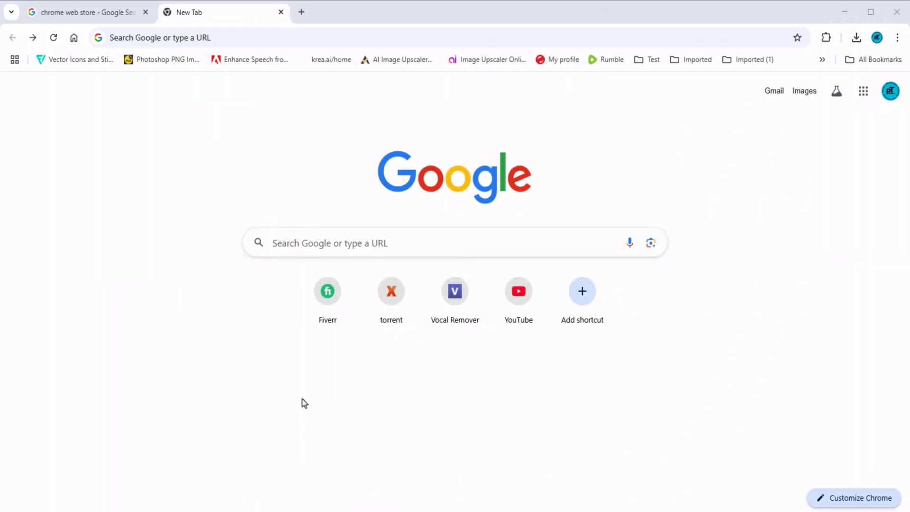
pyautogui.moveTo(81, 94)
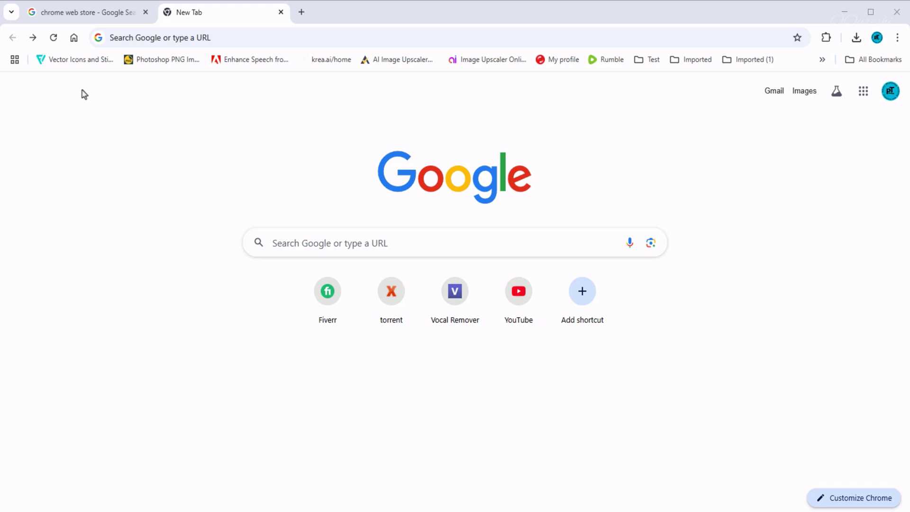
pyautogui.moveTo(32, 37)
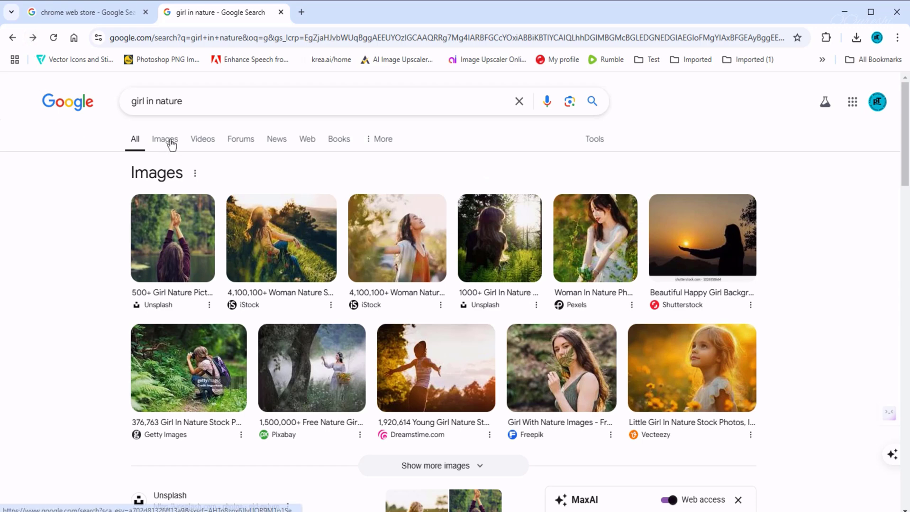
# Preview the lakeside woman photo and abandon Save image as twice after it offers only WEBP.
pyautogui.click(165, 139)
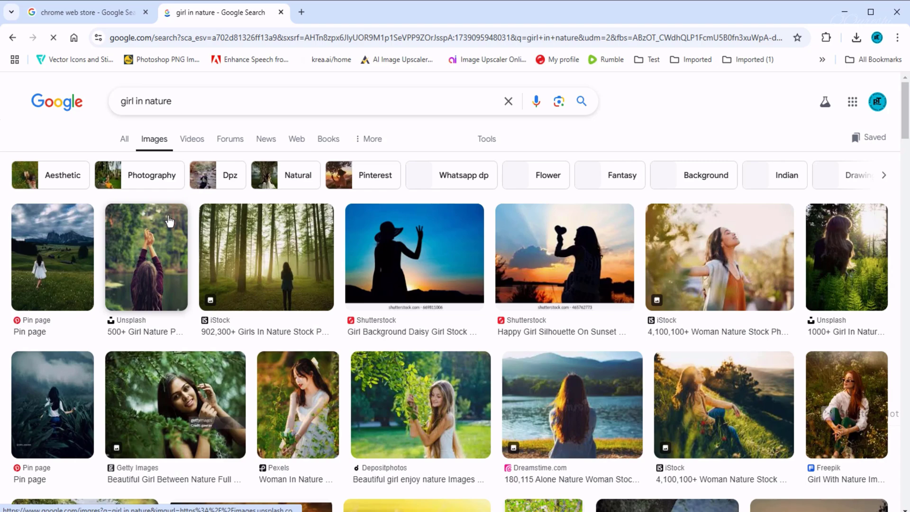
pyautogui.scroll(-3)
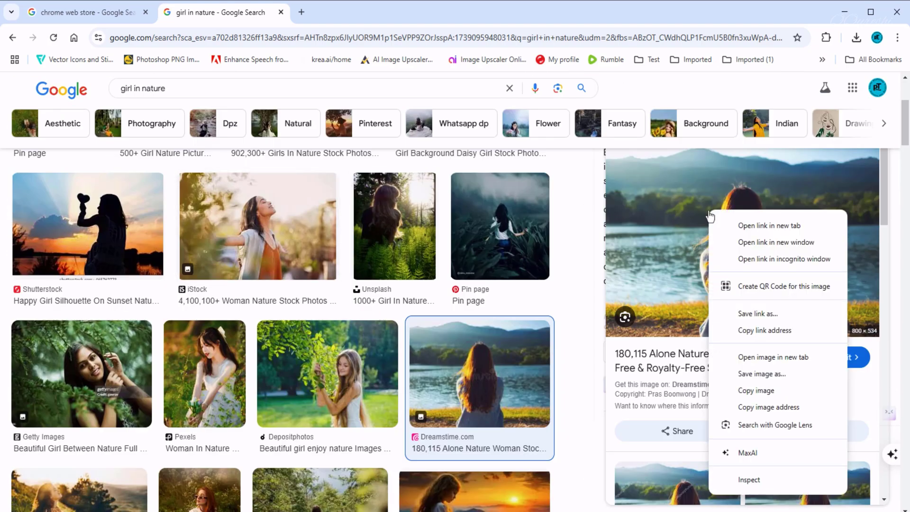
pyautogui.moveTo(756, 377)
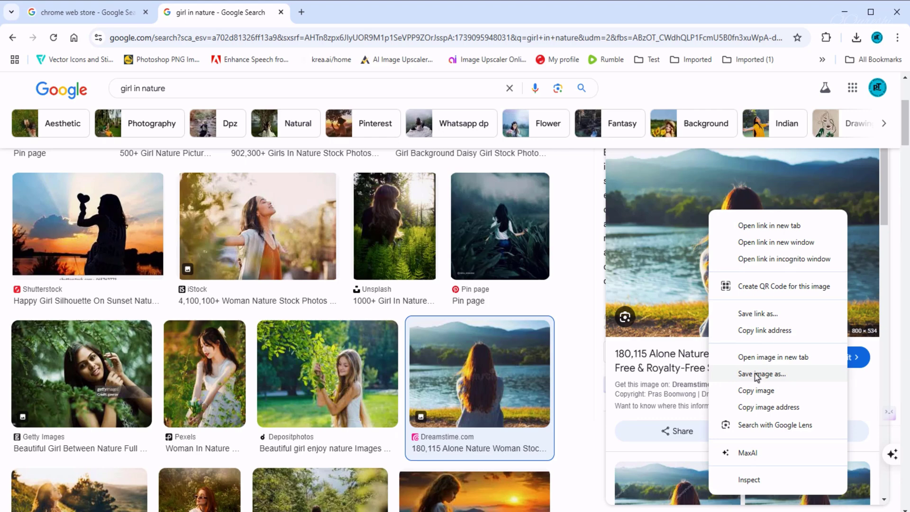
pyautogui.click(762, 374)
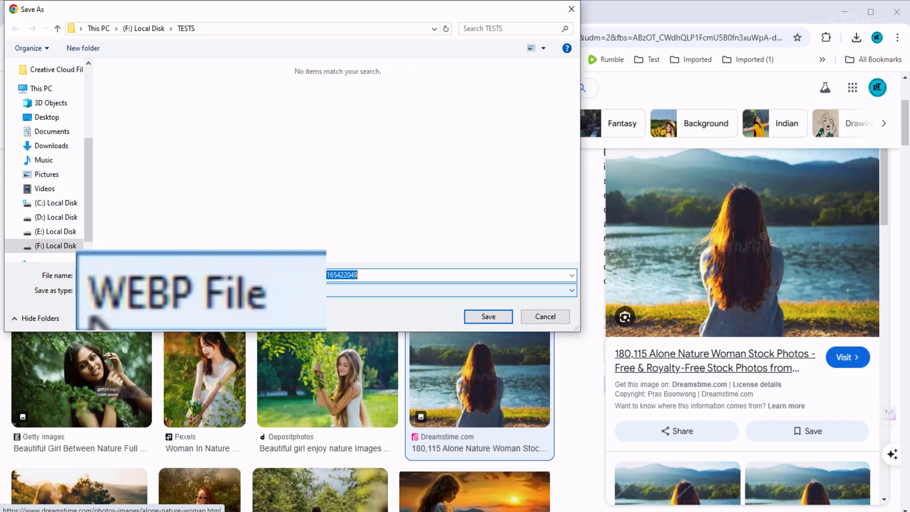
pyautogui.moveTo(223, 323)
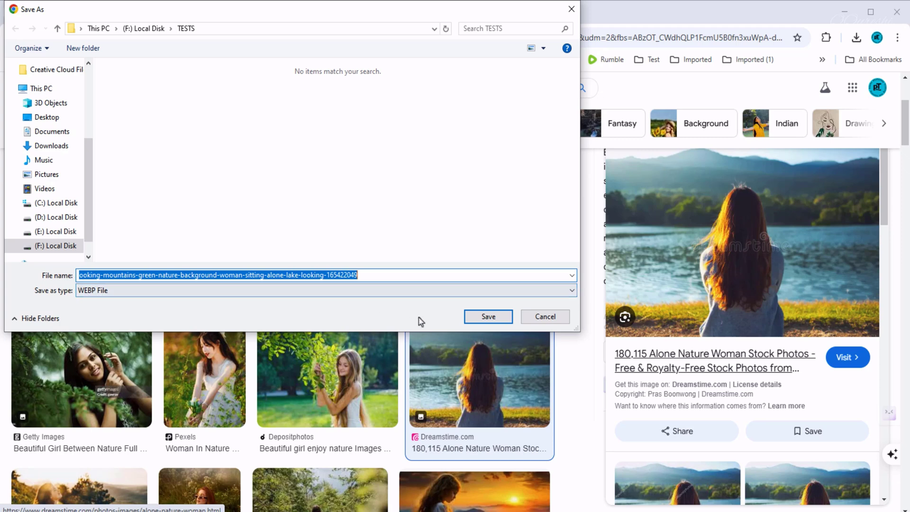
pyautogui.moveTo(561, 322)
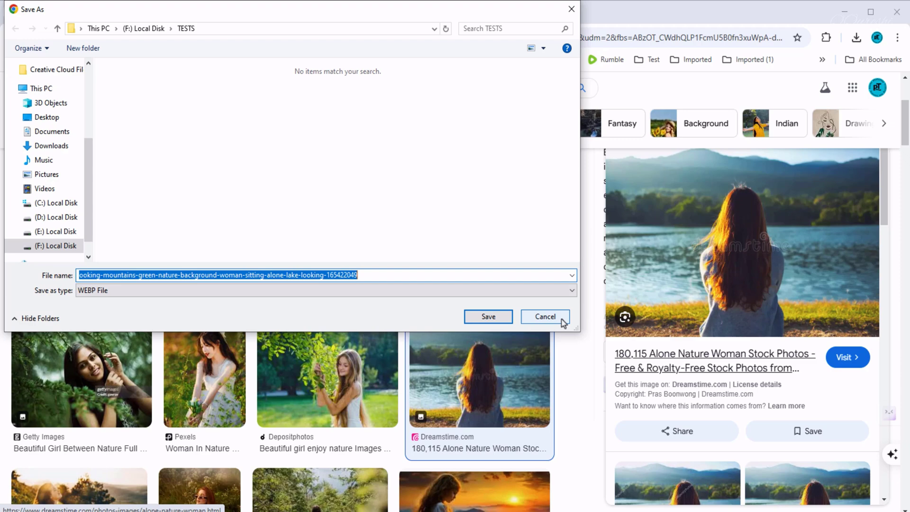
pyautogui.click(545, 316)
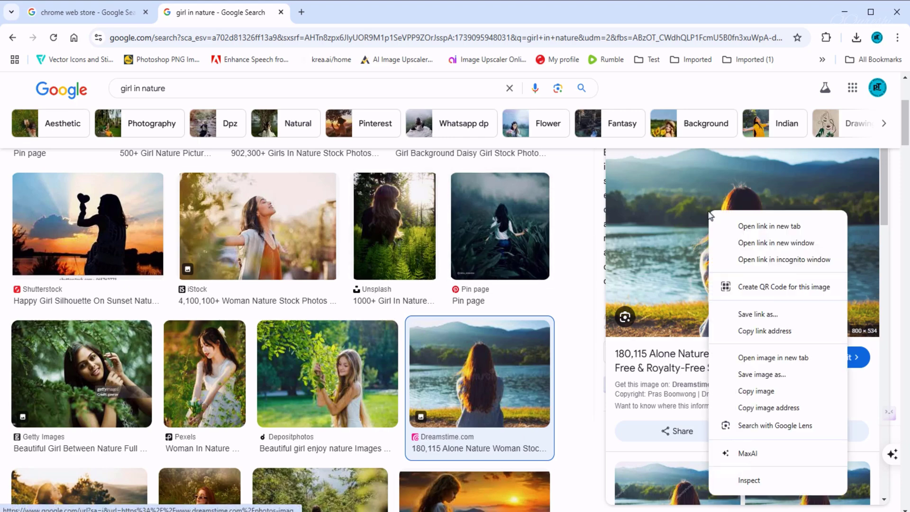
pyautogui.moveTo(748, 387)
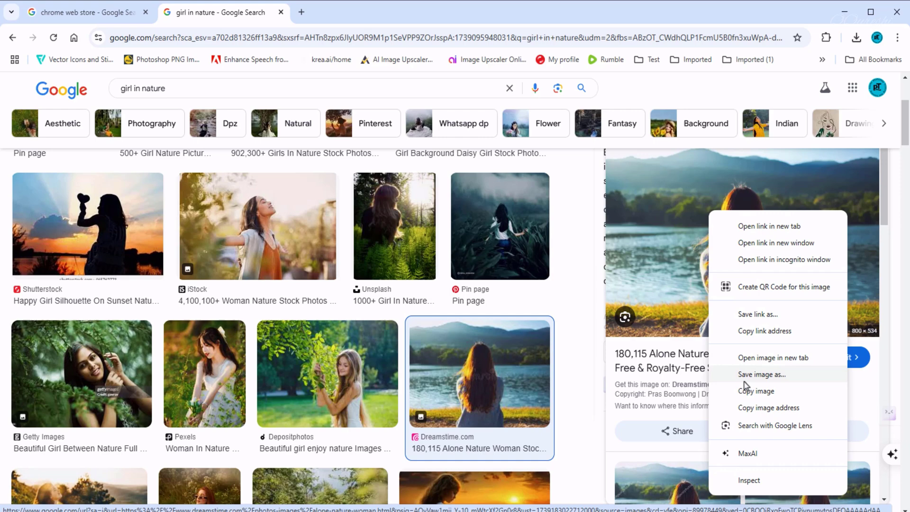
pyautogui.click(761, 374)
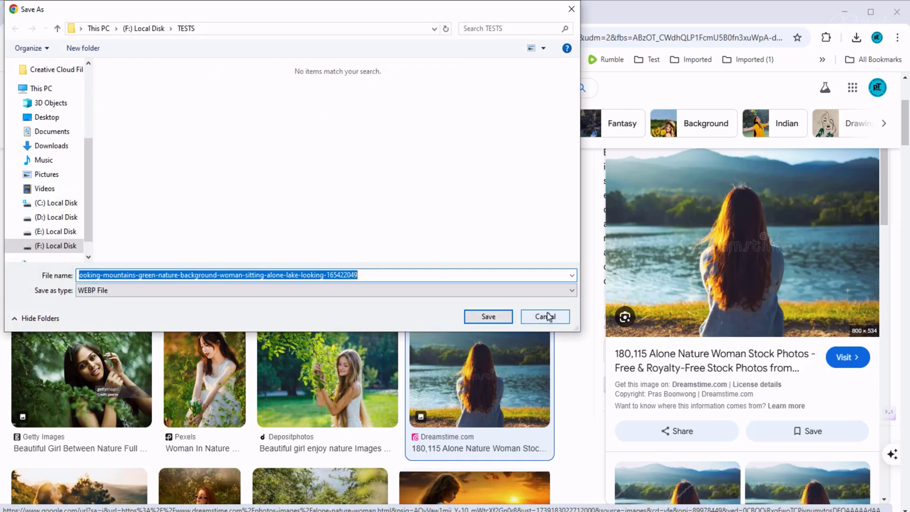
pyautogui.click(545, 316)
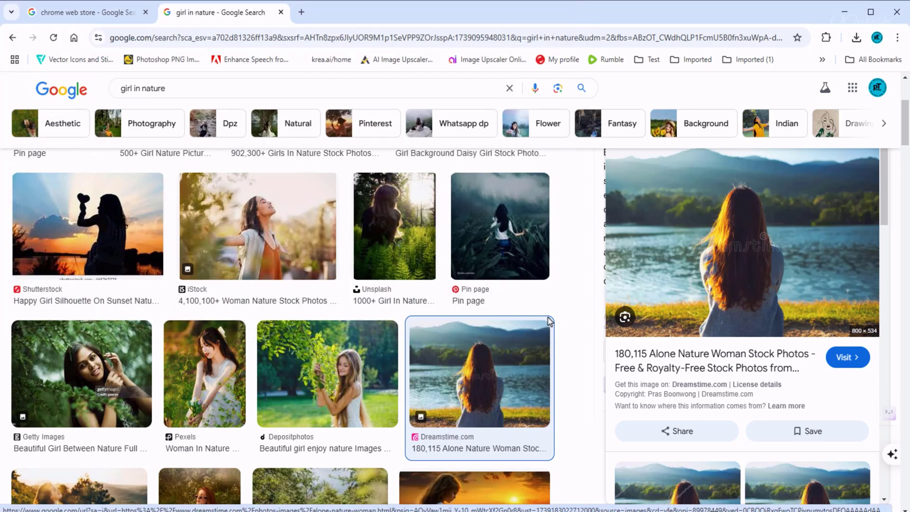
pyautogui.moveTo(464, 369)
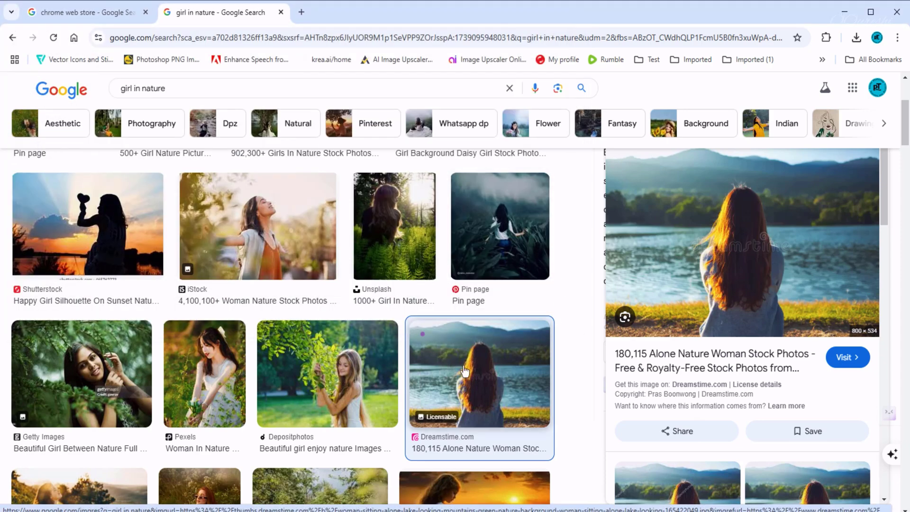
pyautogui.moveTo(482, 372)
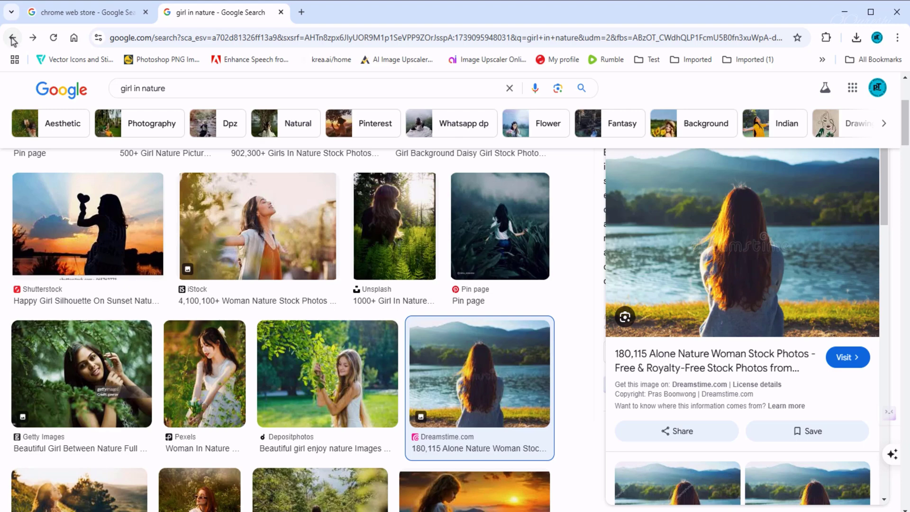
# Leave the photo preview and return to the chrome web store search results.
pyautogui.click(624, 316)
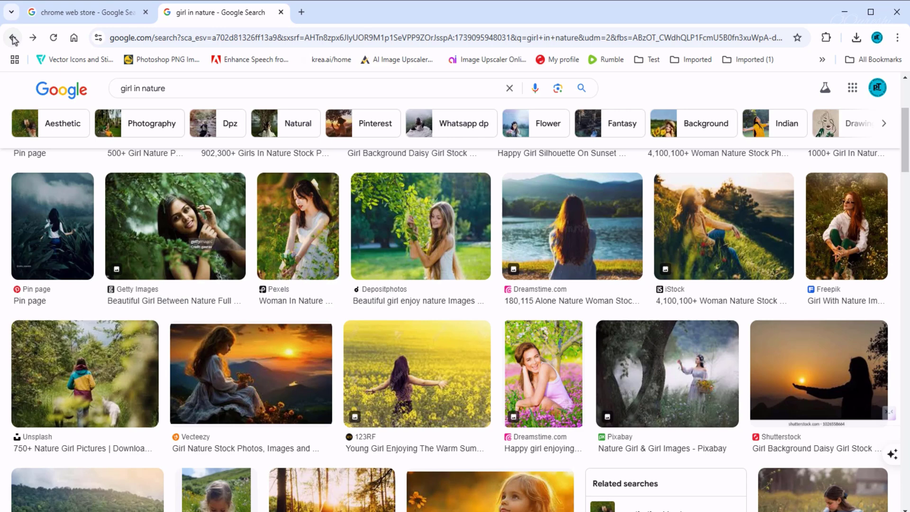
pyautogui.click(301, 12)
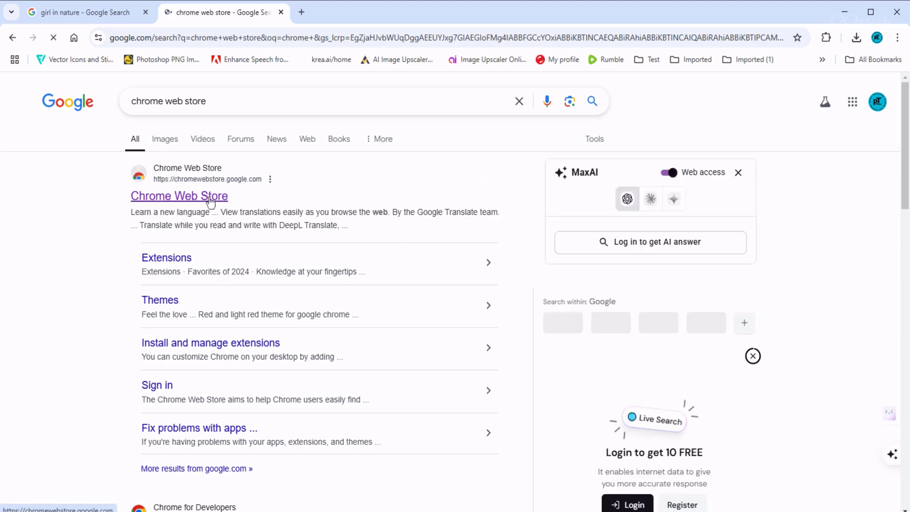
# Search the Chrome Web Store for 'save image' and pick Save image as Type.
pyautogui.click(180, 196)
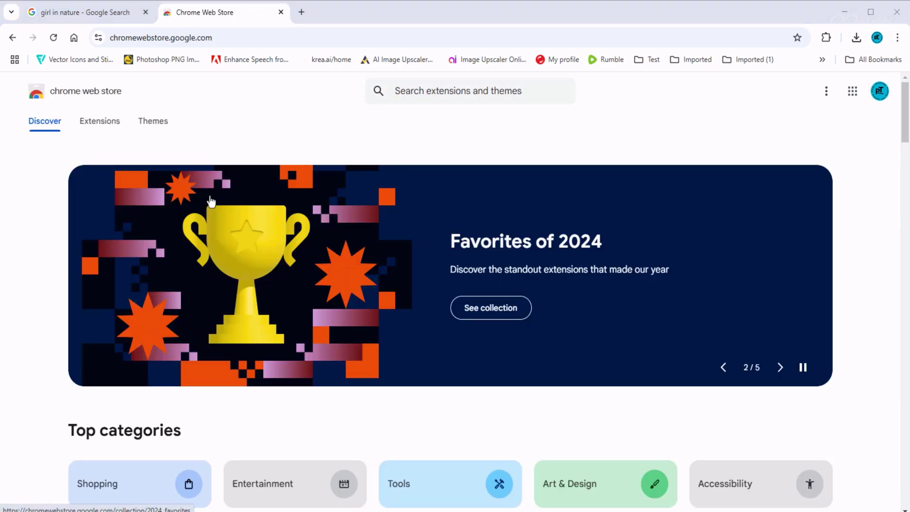
pyautogui.write('save image')
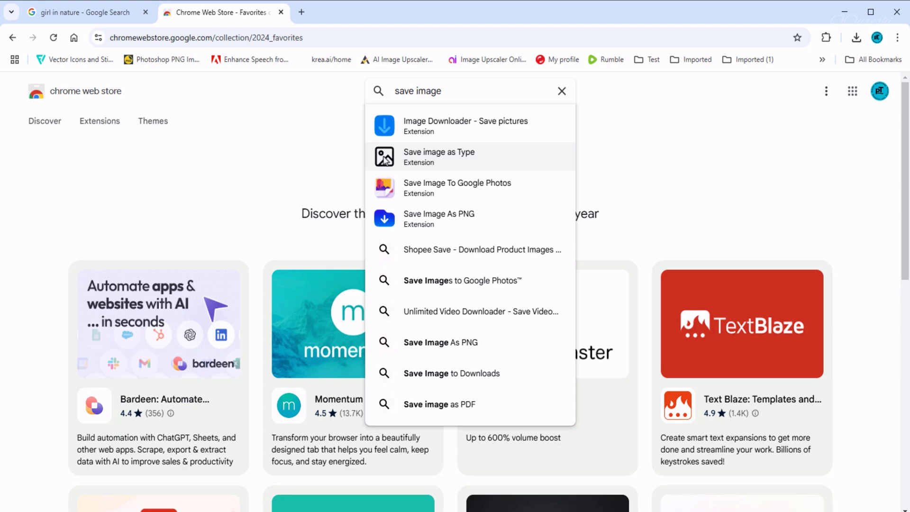
pyautogui.click(440, 158)
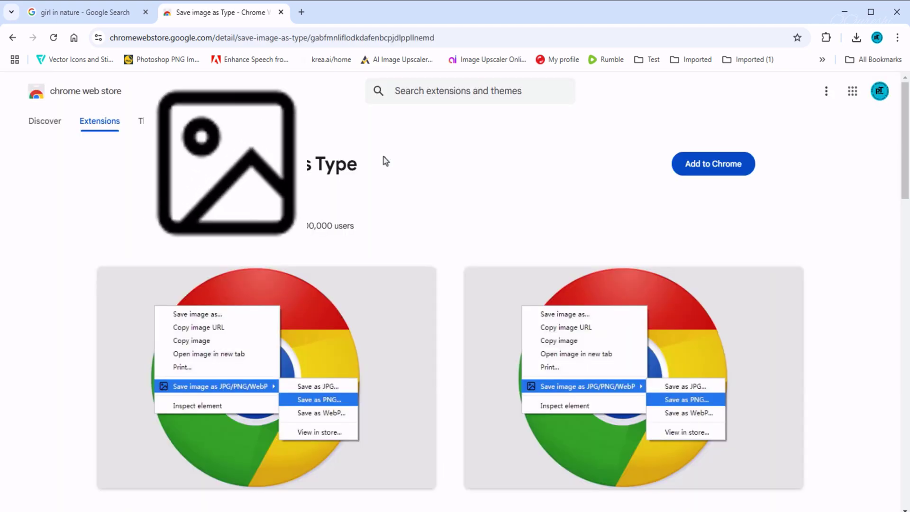
pyautogui.moveTo(233, 191)
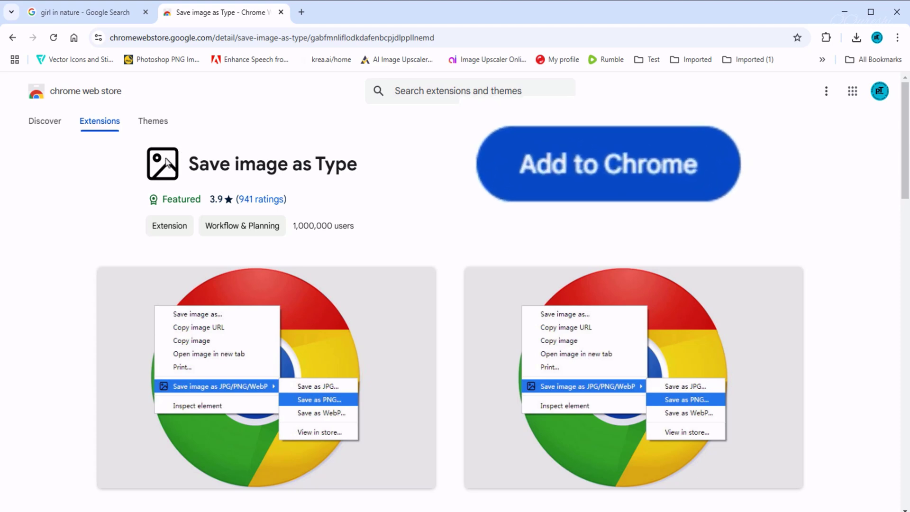
pyautogui.moveTo(172, 199)
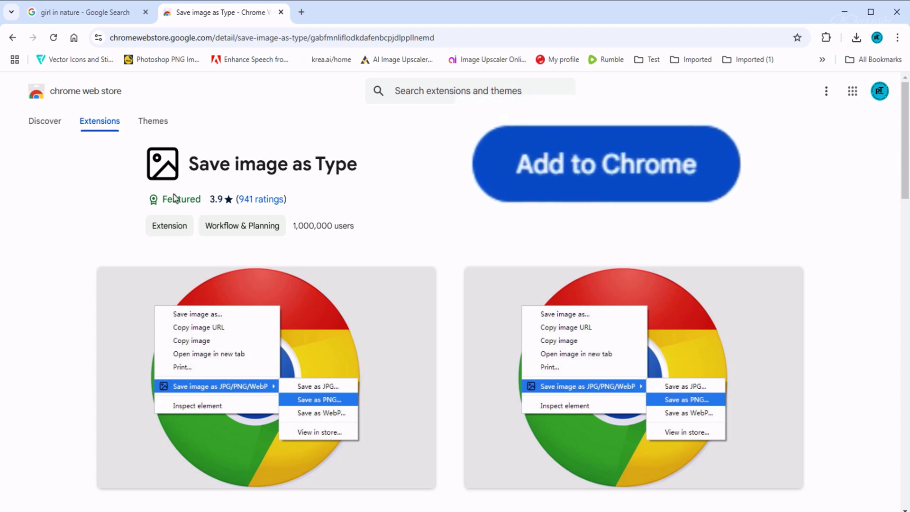
pyautogui.moveTo(711, 168)
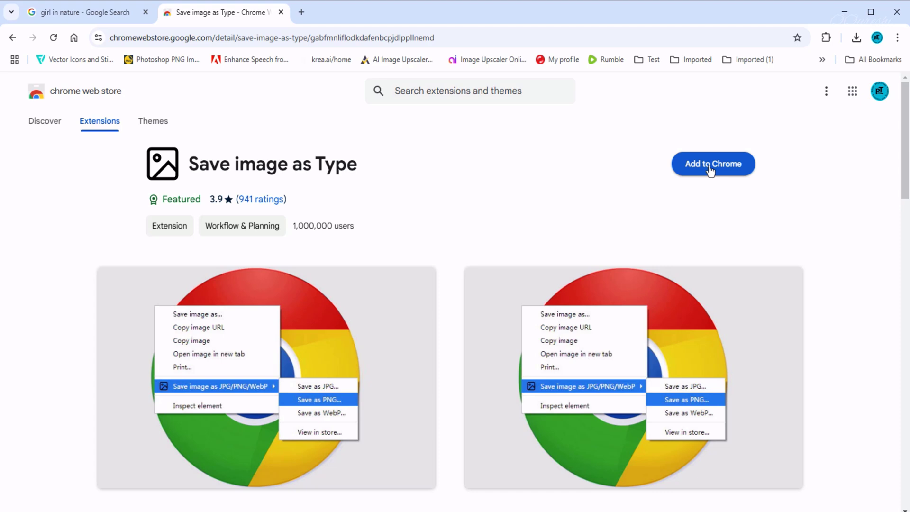
# Add Save image as Type to Chrome and switch back to the girl in nature results.
pyautogui.click(712, 163)
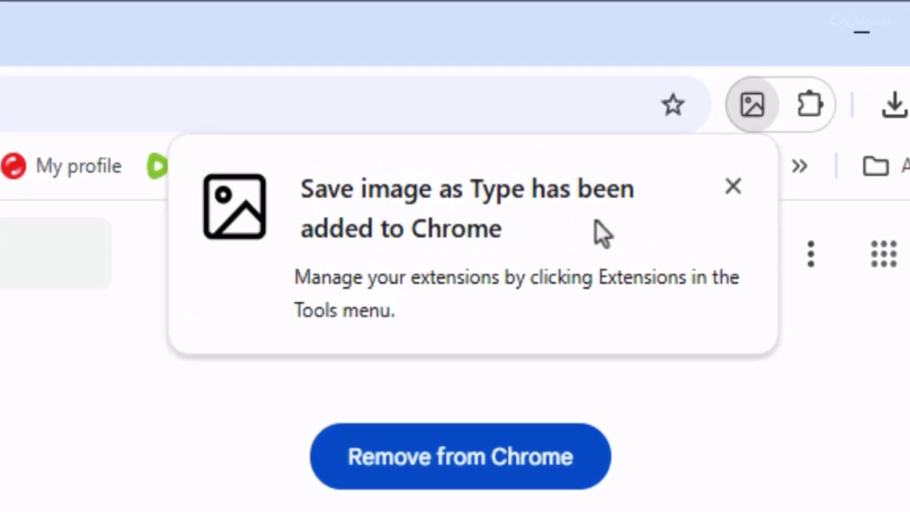
pyautogui.moveTo(462, 216)
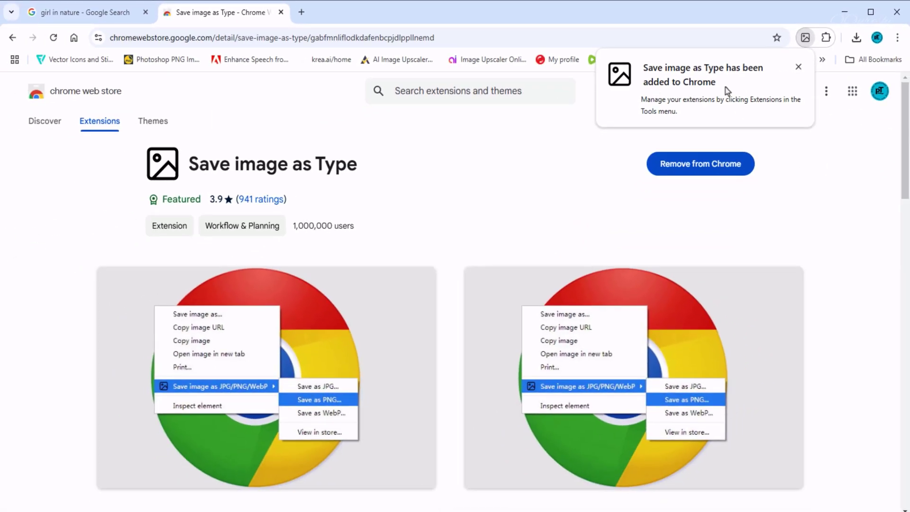
pyautogui.click(797, 66)
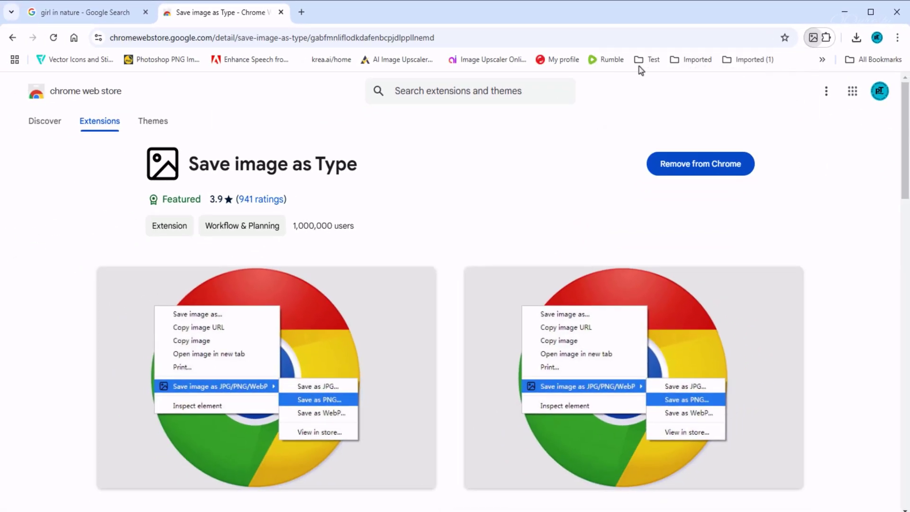
pyautogui.click(86, 14)
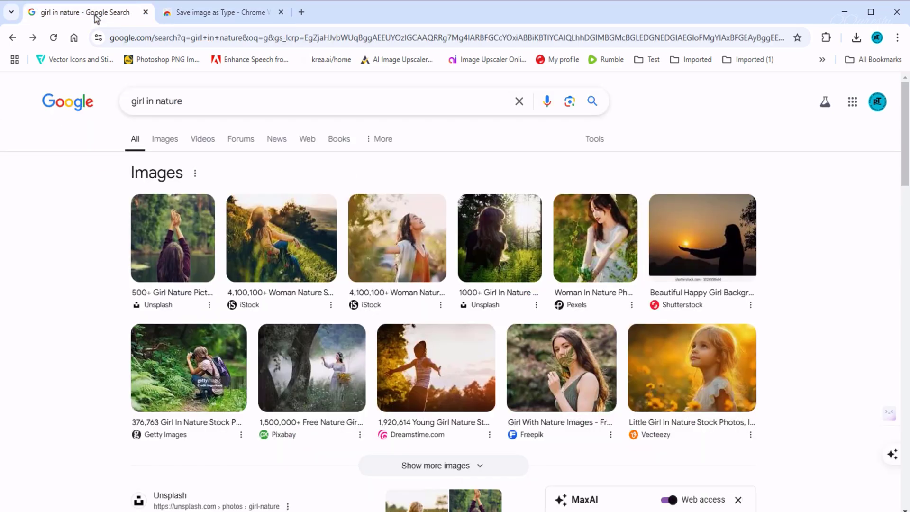
# Show the girl in nature image results again for saving the Dreamstime lake photo.
pyautogui.click(165, 138)
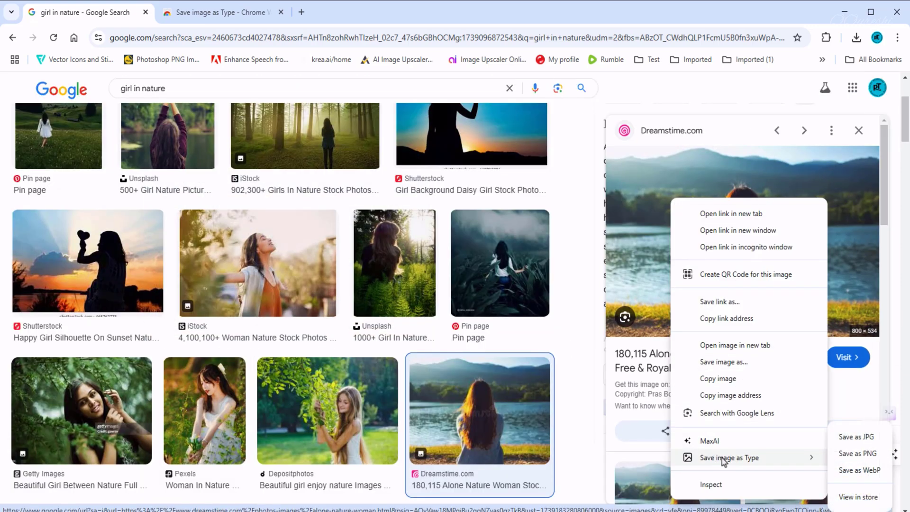
pyautogui.moveTo(706, 462)
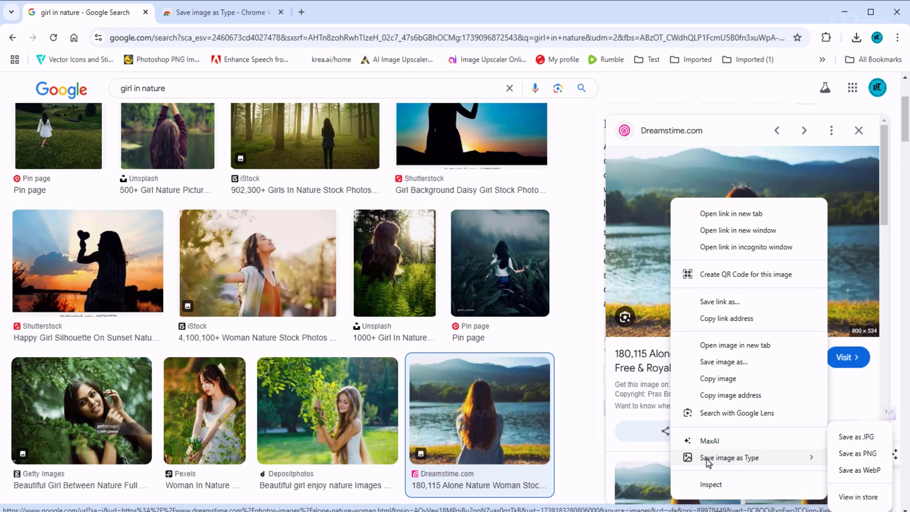
pyautogui.moveTo(749, 466)
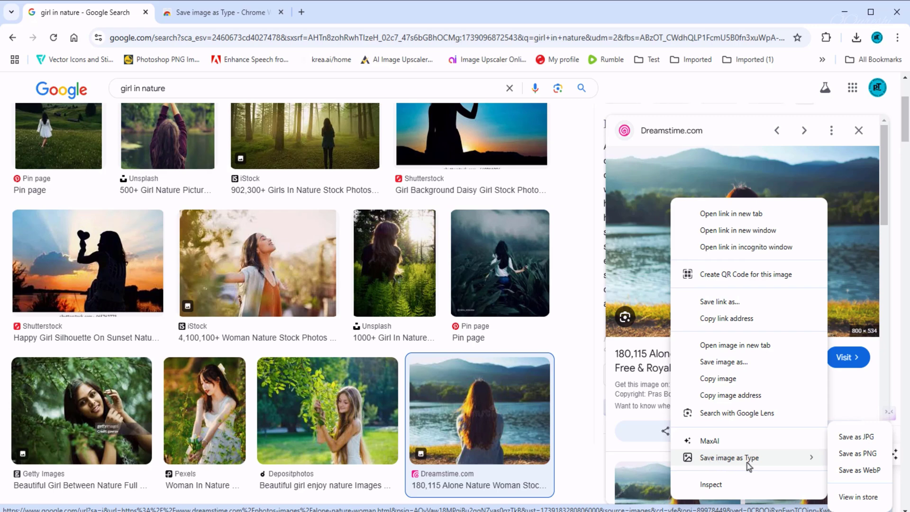
pyautogui.moveTo(833, 462)
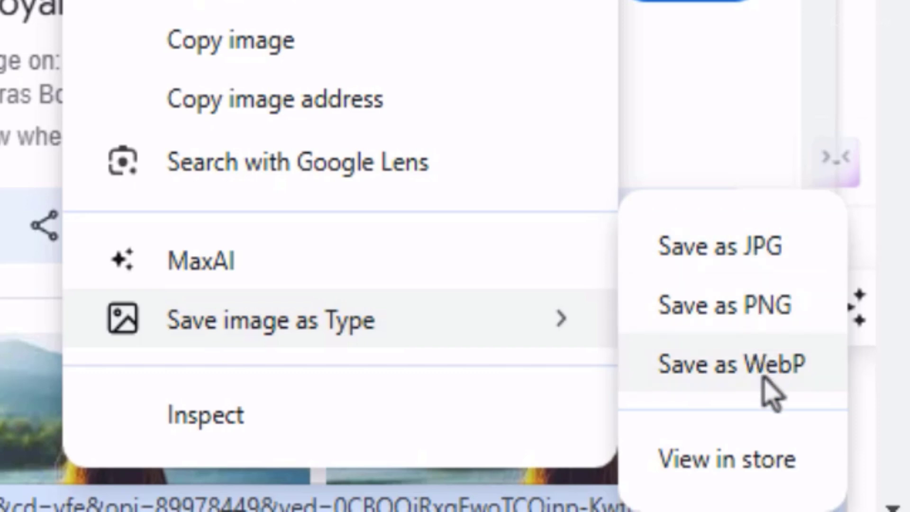
pyautogui.moveTo(696, 421)
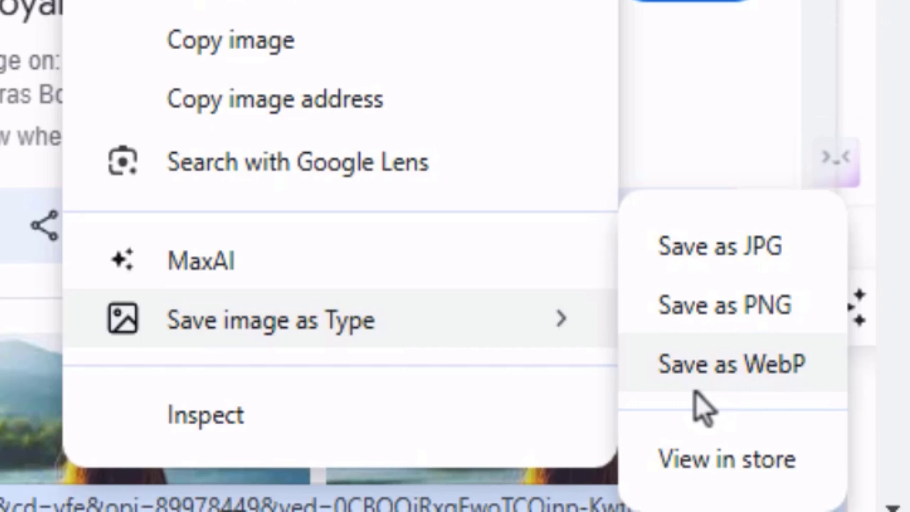
pyautogui.moveTo(696, 391)
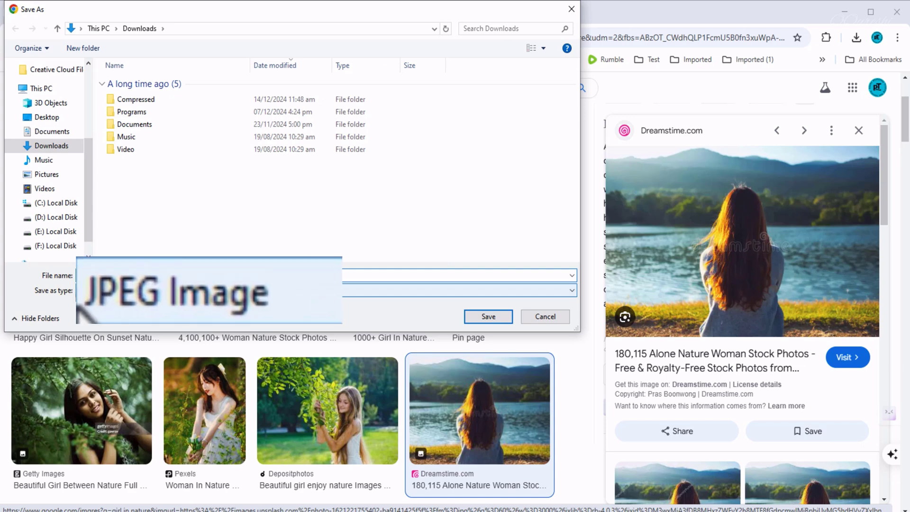
pyautogui.moveTo(186, 316)
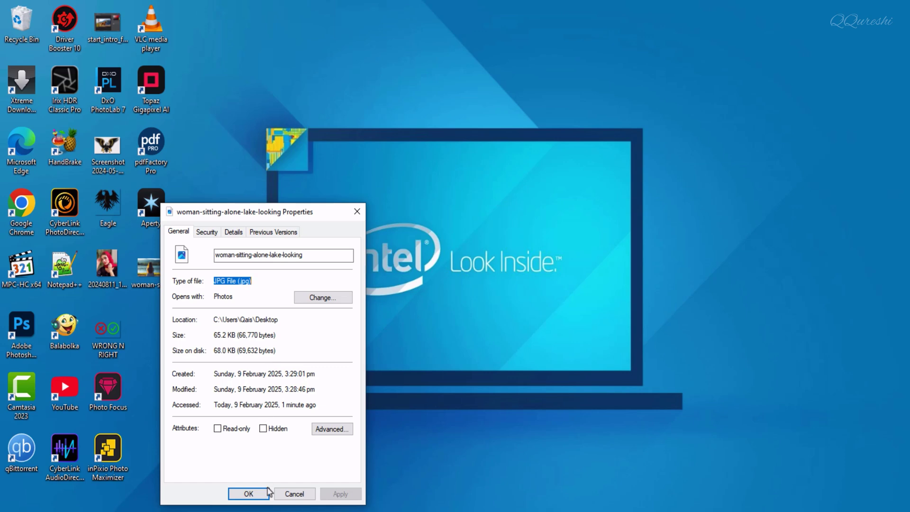
# Confirm the saved lake photo's JPG properties and preview it from the desktop in Photos.
pyautogui.click(248, 494)
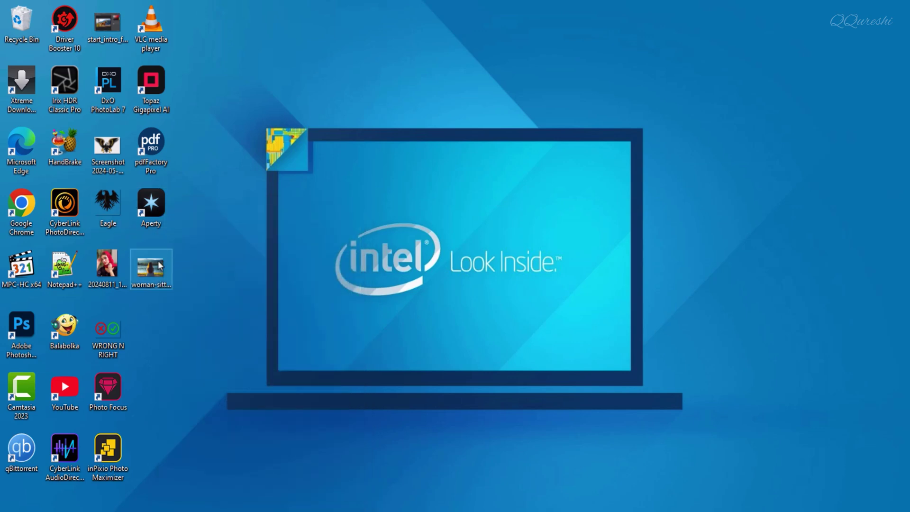
pyautogui.click(151, 270)
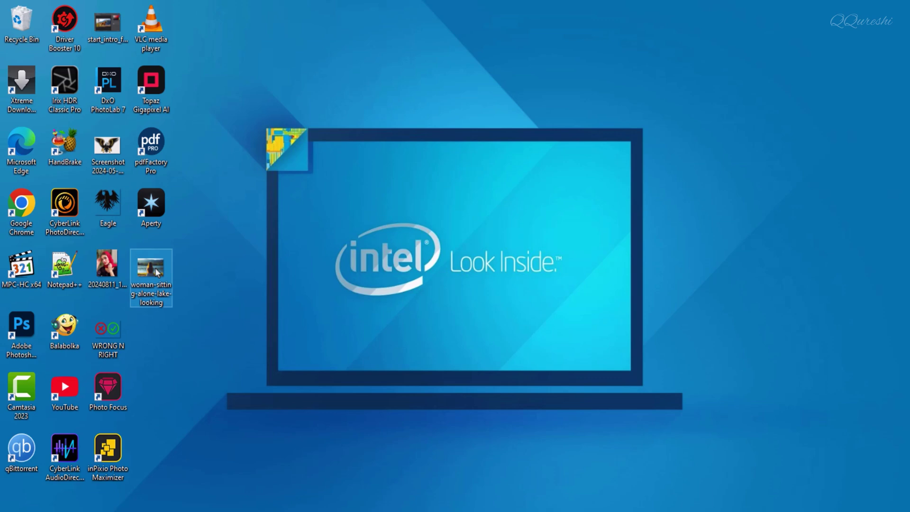
pyautogui.doubleClick(151, 263)
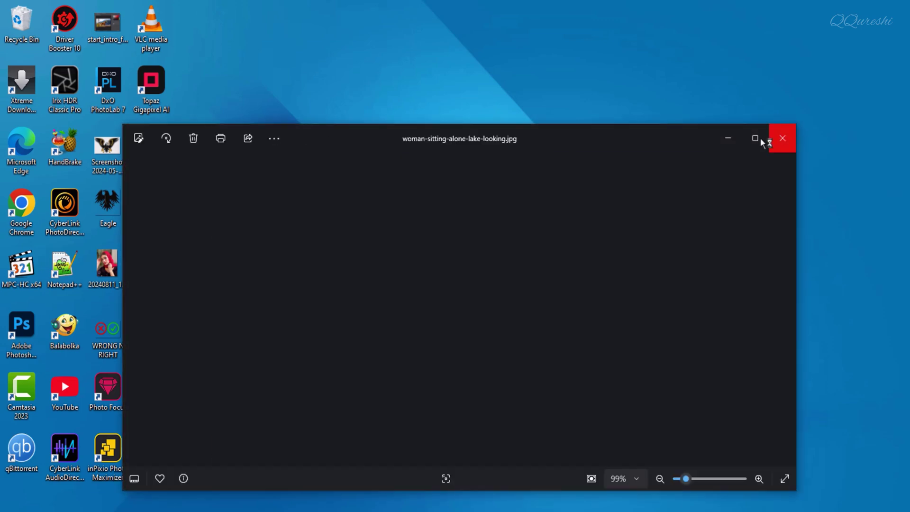
pyautogui.click(755, 138)
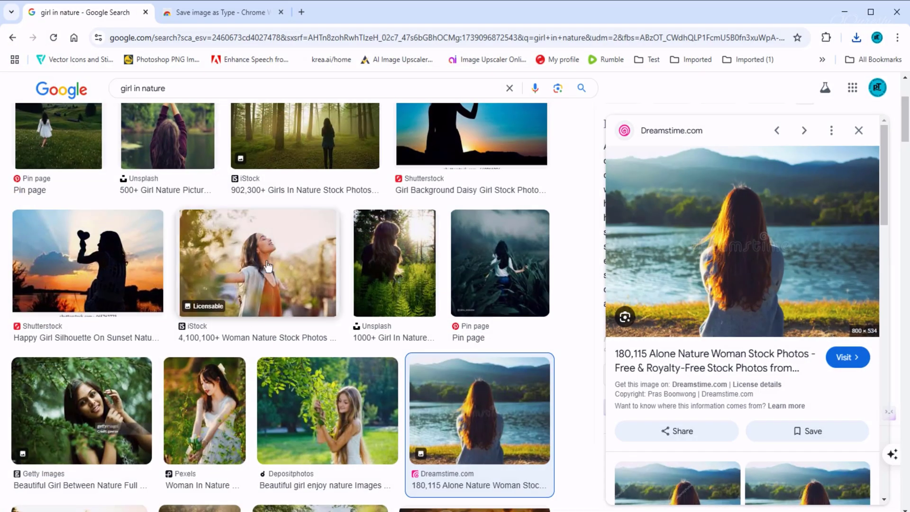
# Reject the AVIF save and store the Freepik grass photo on the Desktop as JPG.
pyautogui.click(265, 267)
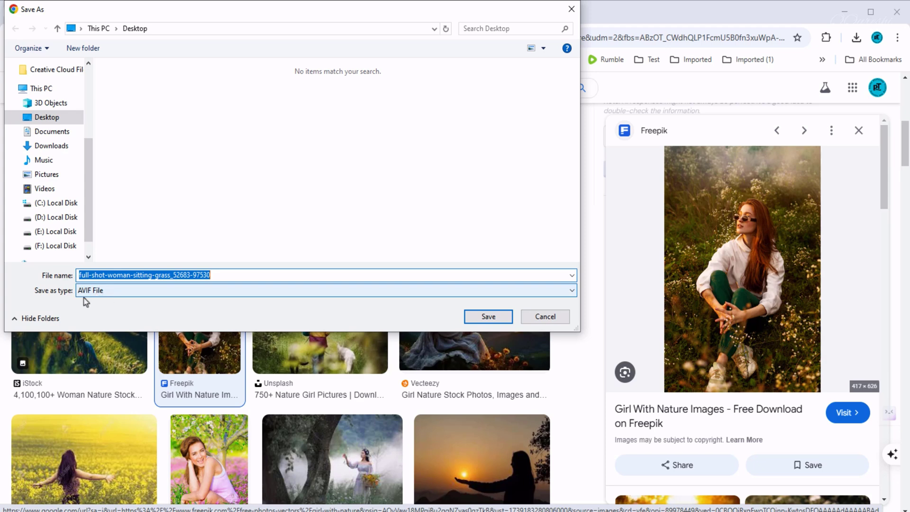
pyautogui.moveTo(173, 294)
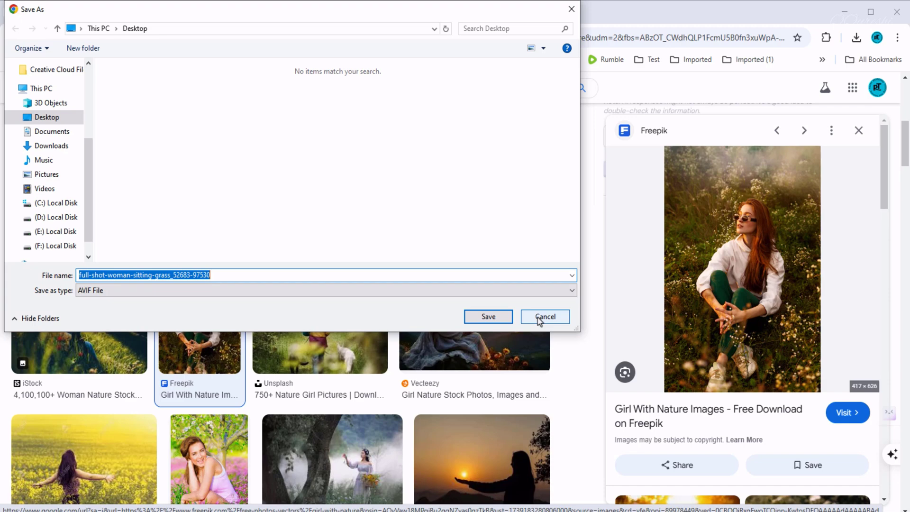
pyautogui.click(545, 316)
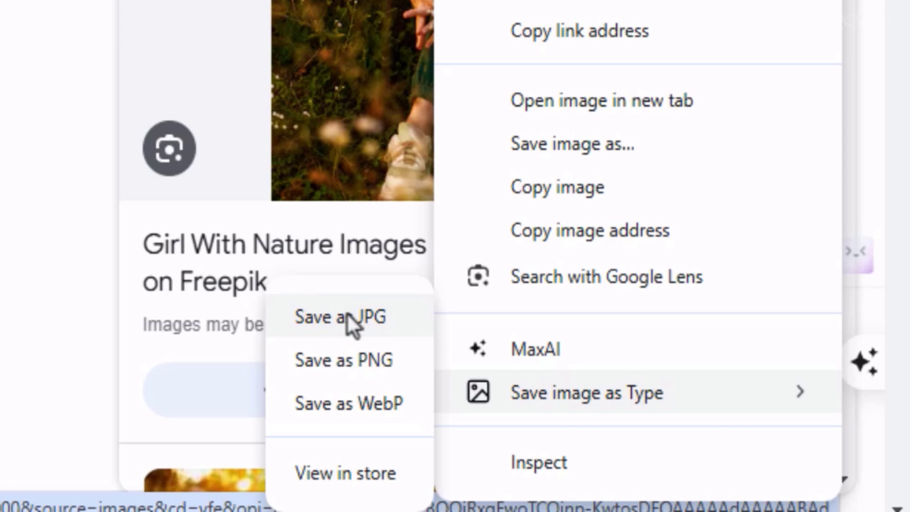
pyautogui.click(345, 316)
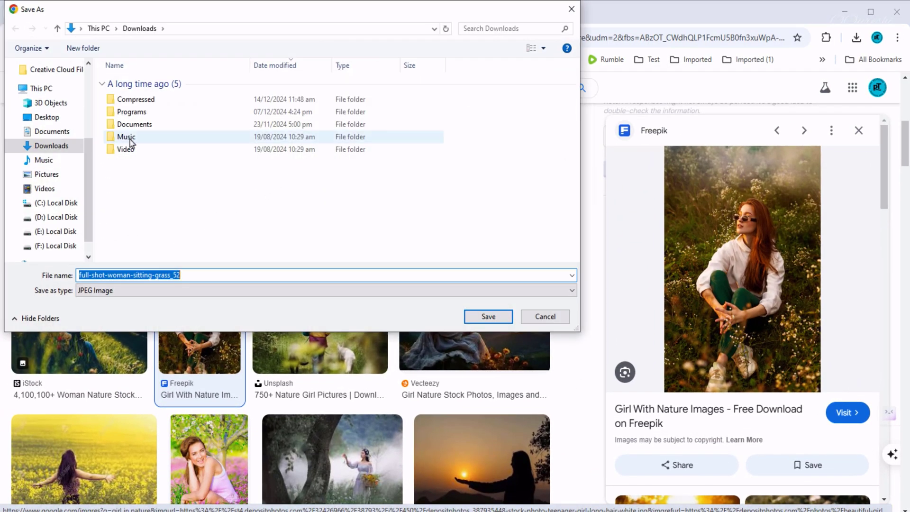
pyautogui.click(47, 118)
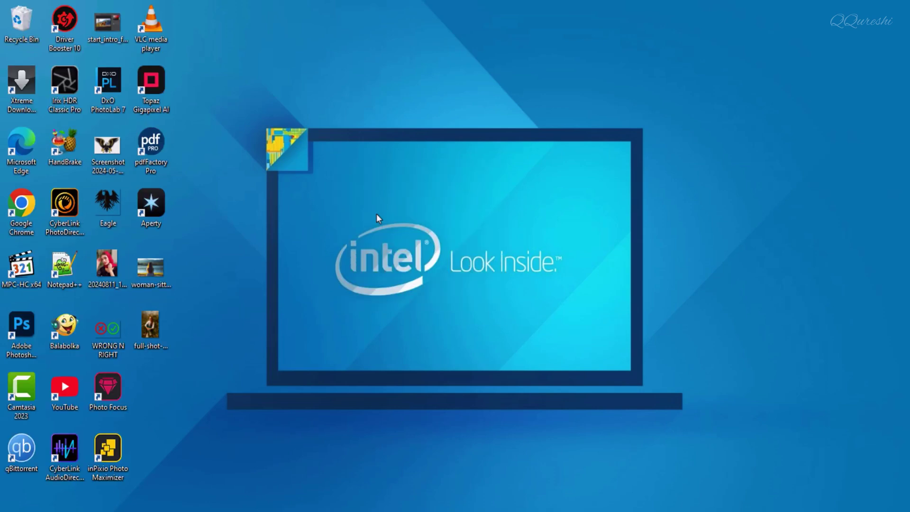
pyautogui.click(150, 327)
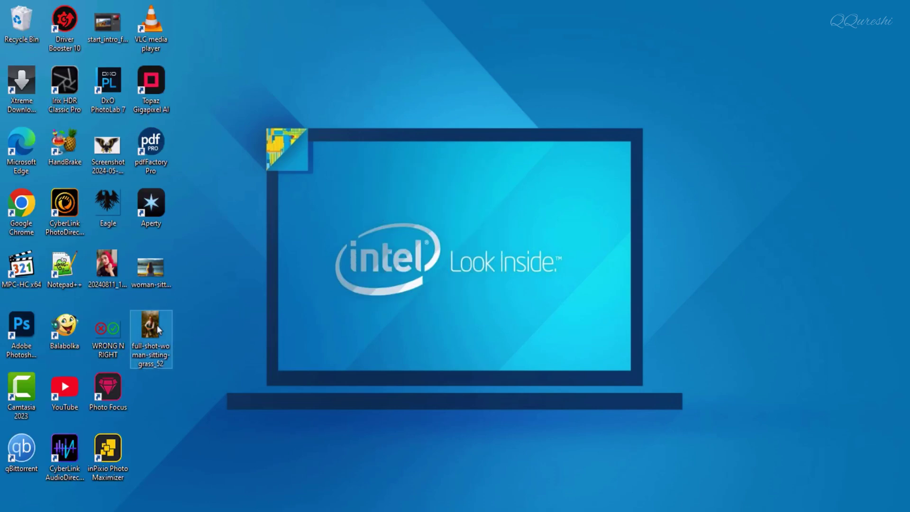
pyautogui.doubleClick(150, 322)
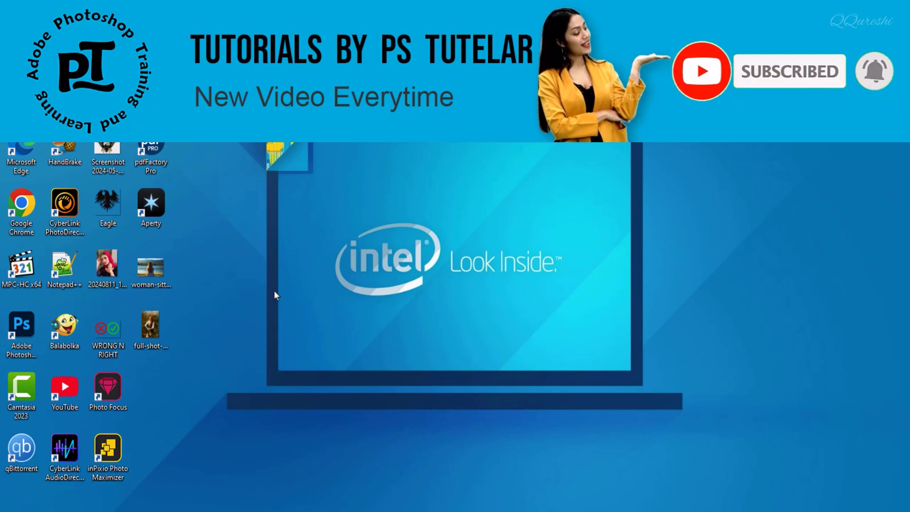
pyautogui.moveTo(413, 491)
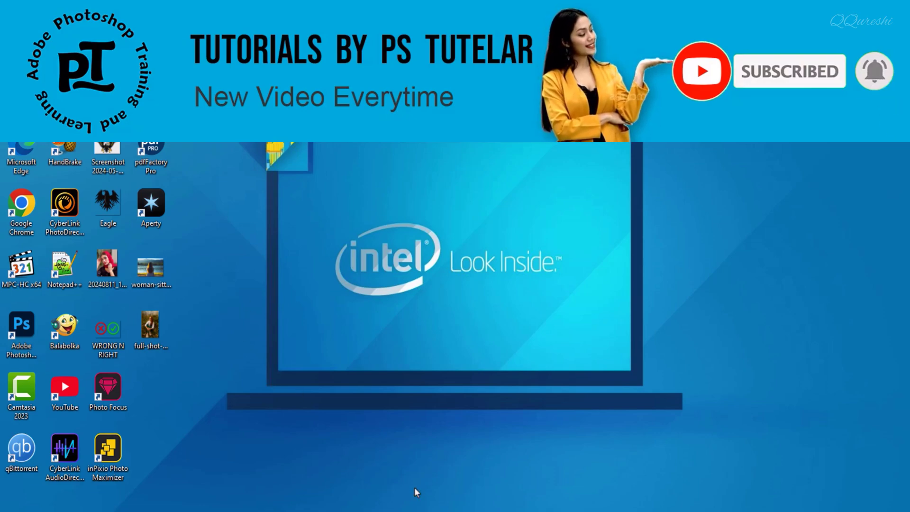